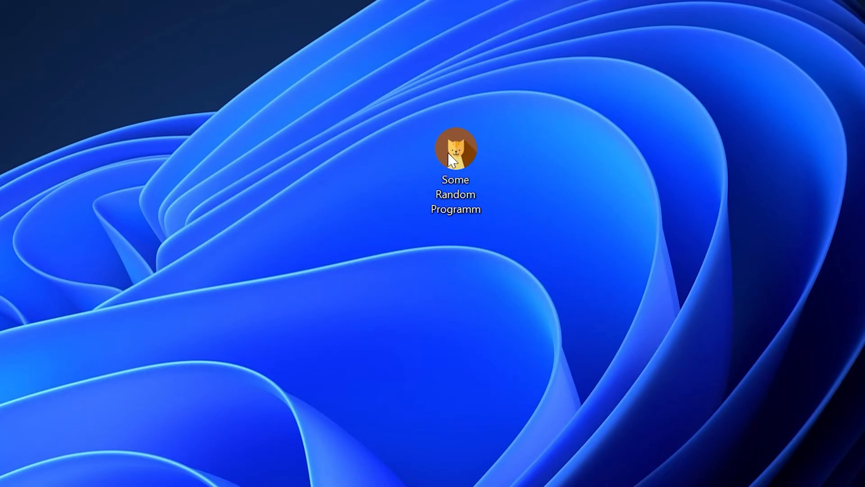
Launch the desktop program and dismiss the missing m2000twn.dll system error.
{"action": "double_click", "coordinate": [456, 148]}
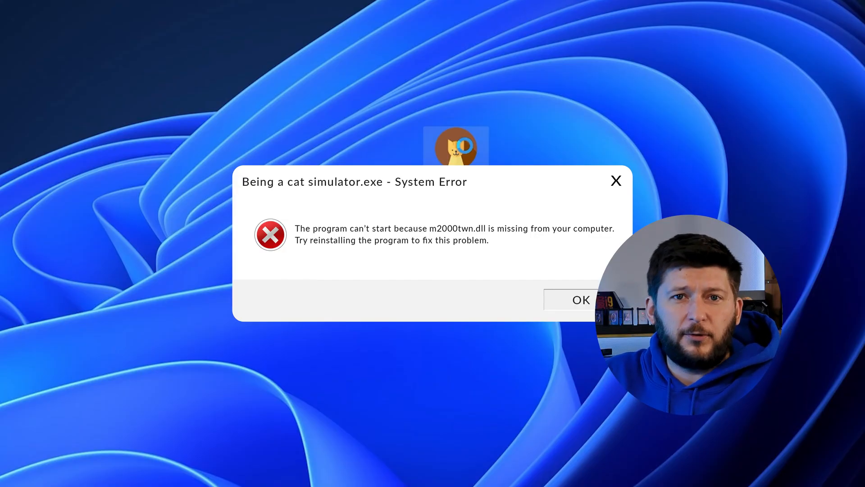
{"action": "left_click", "coordinate": [581, 299]}
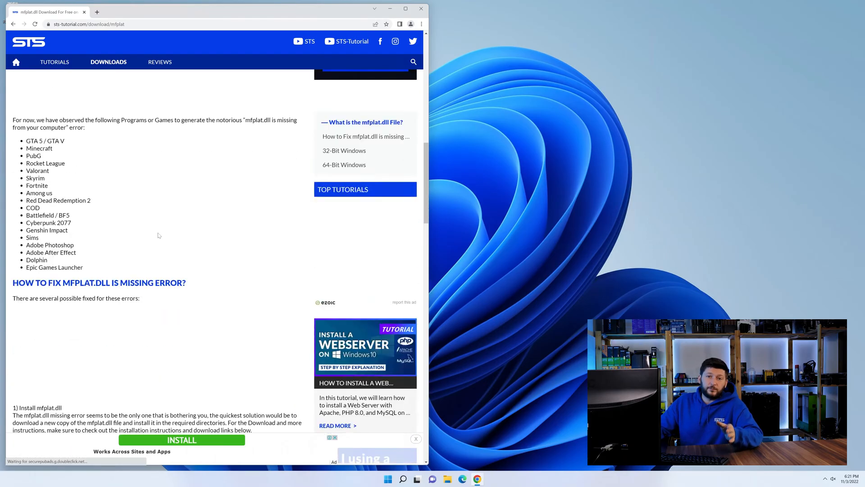
Download the 32-bit and 64-bit mfplat.dll zips from STS-Tutorial and open one.
{"action": "scroll", "scroll_direction": "down", "scroll_amount": 3}
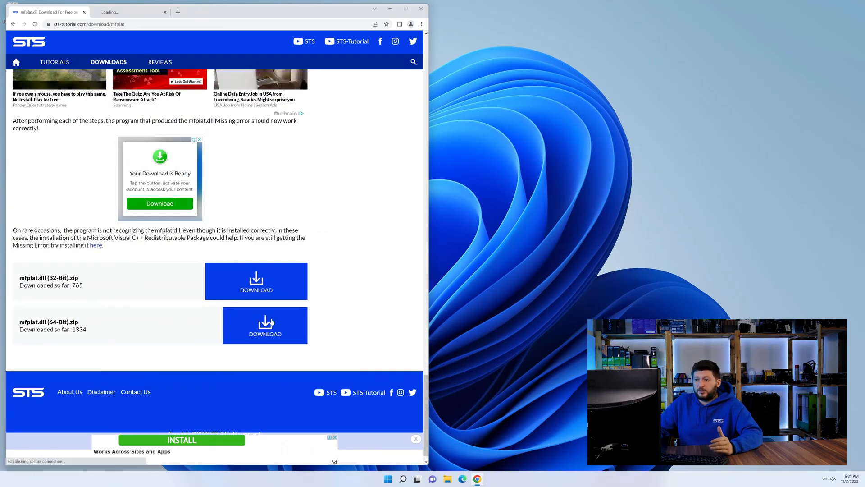
{"action": "left_click", "coordinate": [265, 325]}
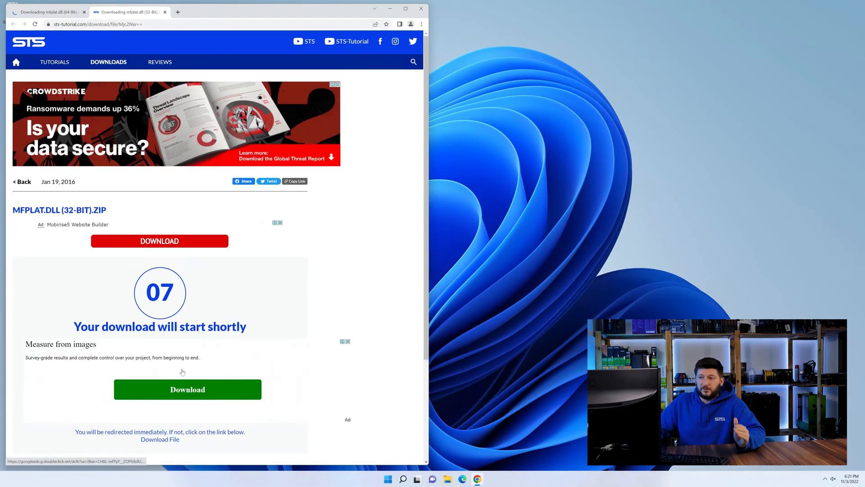
{"action": "left_click", "coordinate": [187, 389]}
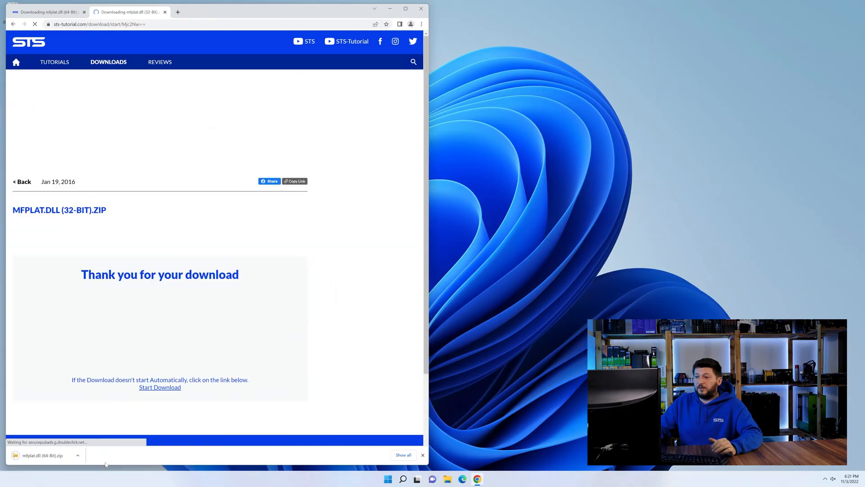
{"action": "left_click", "coordinate": [42, 455]}
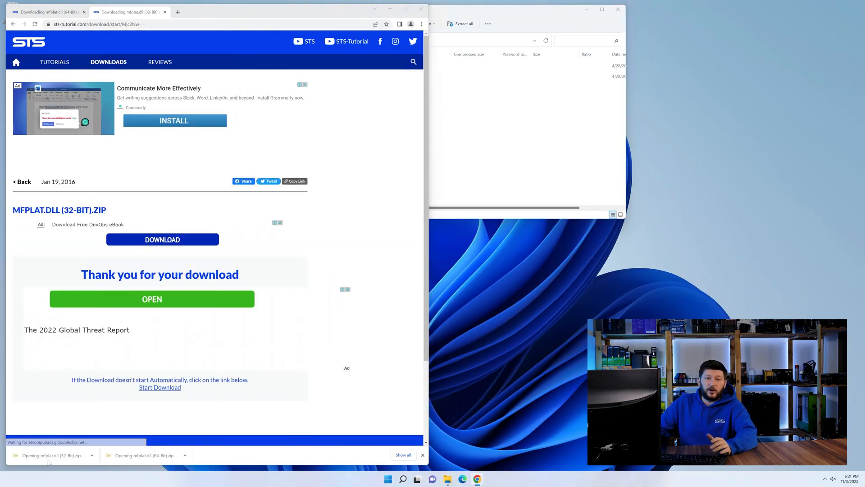
Open the second downloaded mfplat.dll zip archive.
{"action": "left_click", "coordinate": [53, 455]}
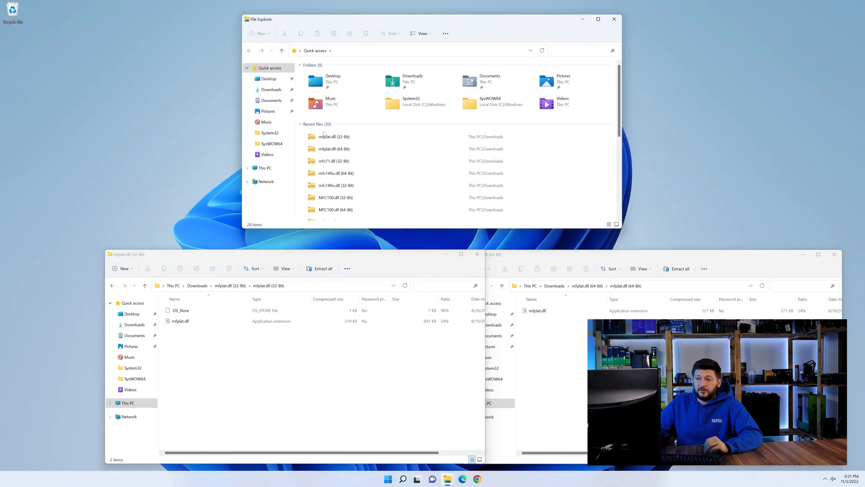
Copy 64-bit mfplat.dll into System32 and 32-bit into SysWOW64, then close Explorer.
{"action": "left_click", "coordinate": [265, 167]}
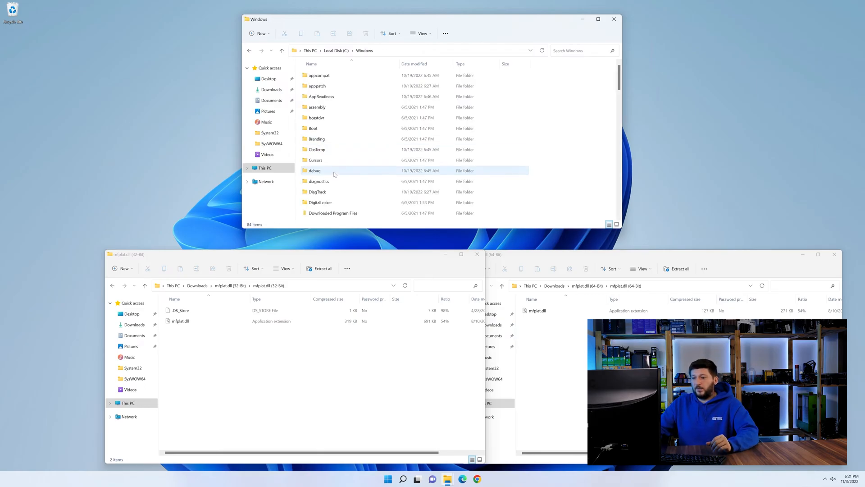
{"action": "scroll", "scroll_direction": "down", "scroll_amount": 3}
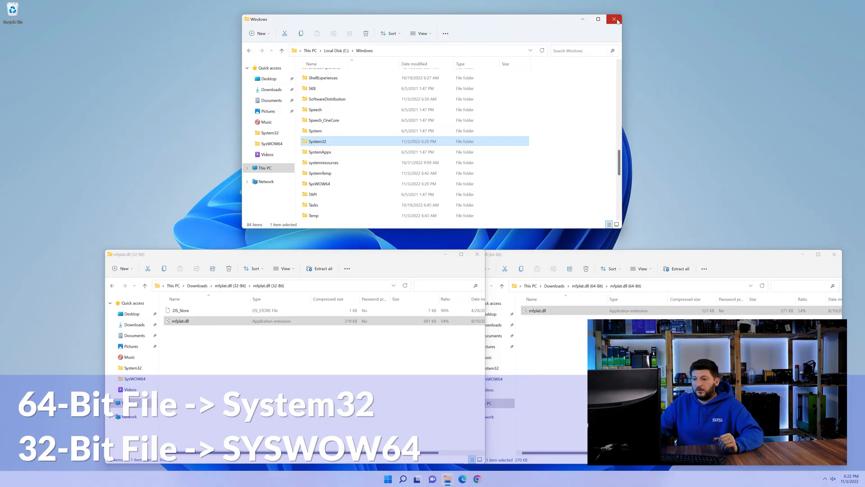
{"action": "left_click", "coordinate": [614, 19]}
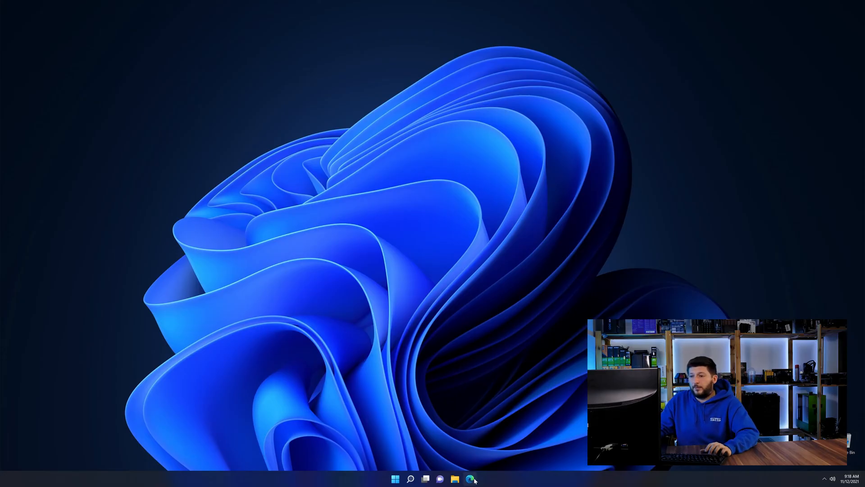
Bring up the browser and scroll the Visual C++ Redistributable 2019 page on sts-tutorial.com.
{"action": "left_click", "coordinate": [469, 479]}
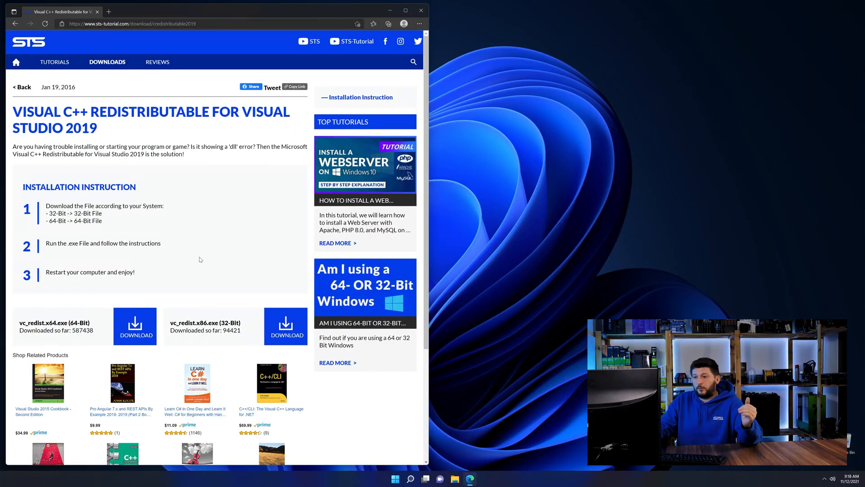
{"action": "scroll", "scroll_direction": "down", "scroll_amount": 3}
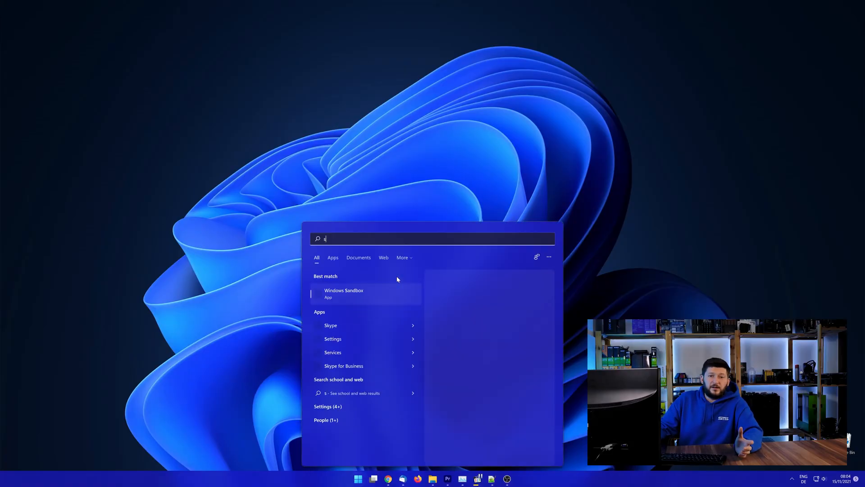
Search Start for "system" and open the System control panel.
{"action": "type", "text": "ystem"}
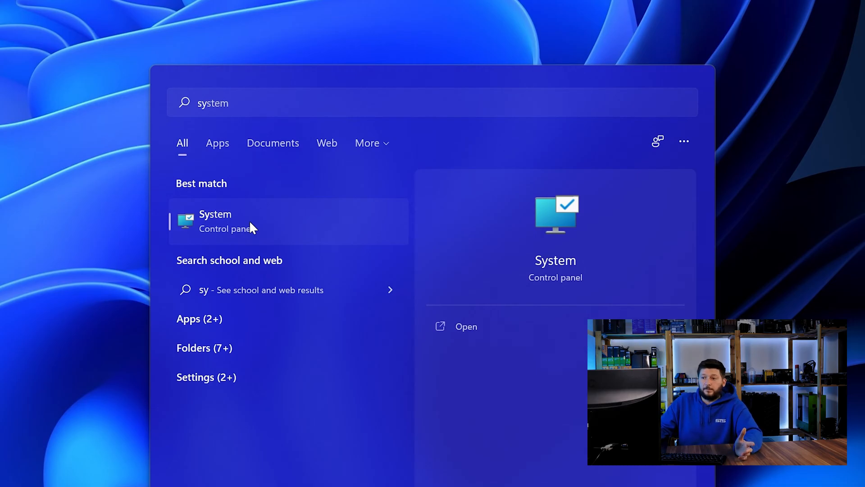
{"action": "left_click", "coordinate": [215, 221]}
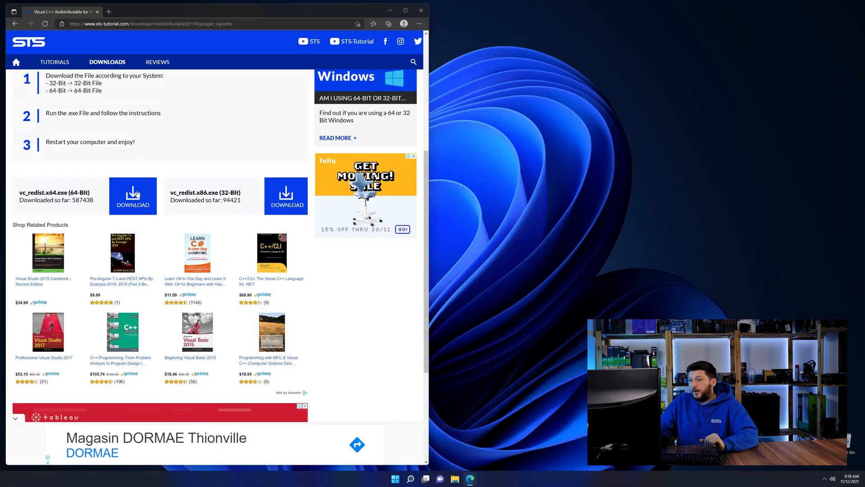
Download vc_redist.x64.exe and start installing the 64-bit Visual C++ 2015-2019 Redistributable.
{"action": "left_click", "coordinate": [132, 196]}
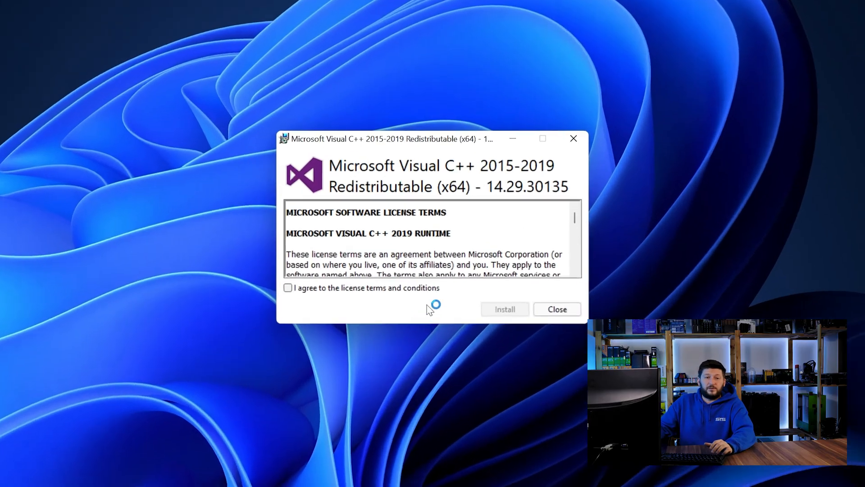
{"action": "left_click", "coordinate": [504, 309]}
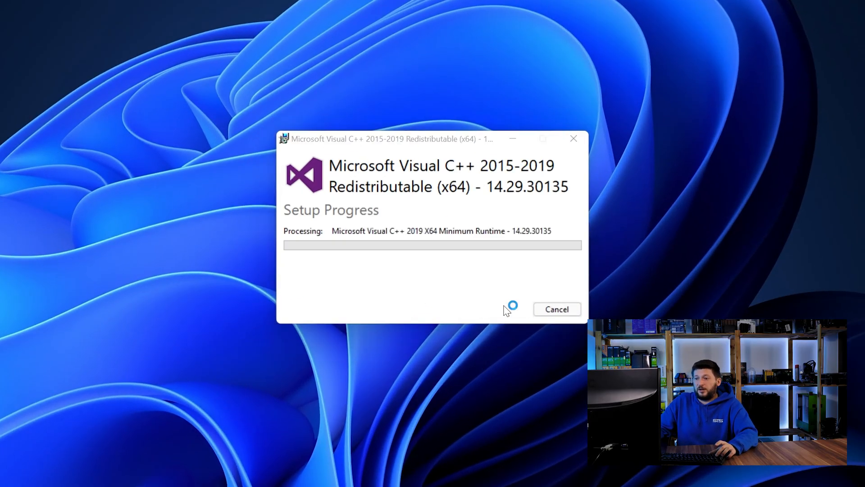